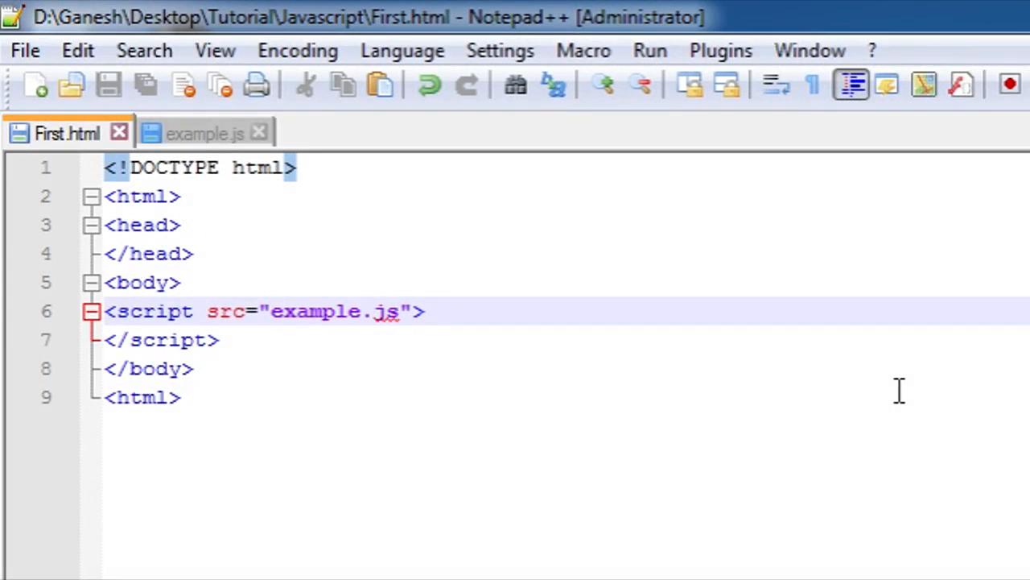
Switch to example.js and start editing the x declaration on line 1.
left_click(416, 311)
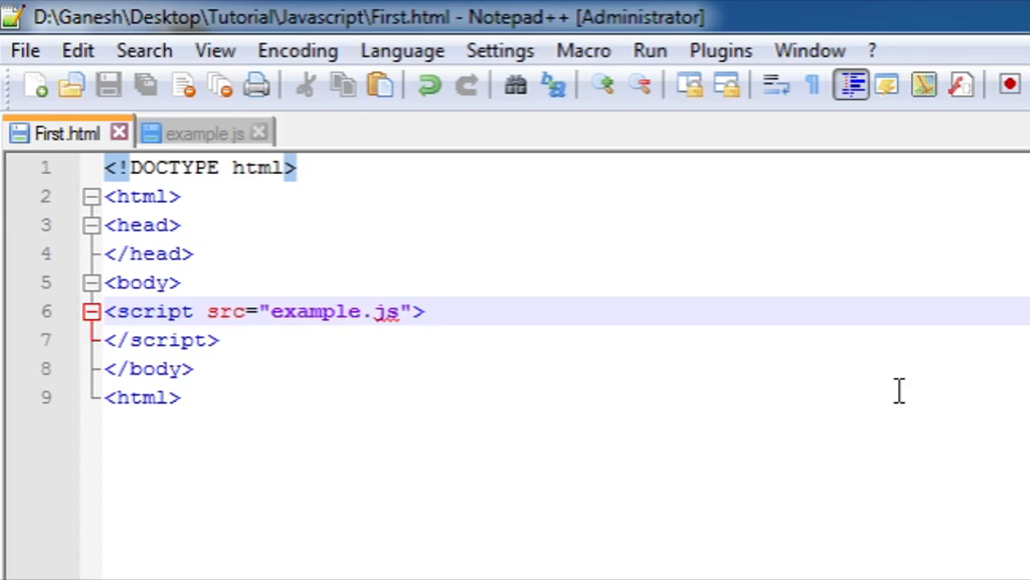
mouse_move(473, 292)
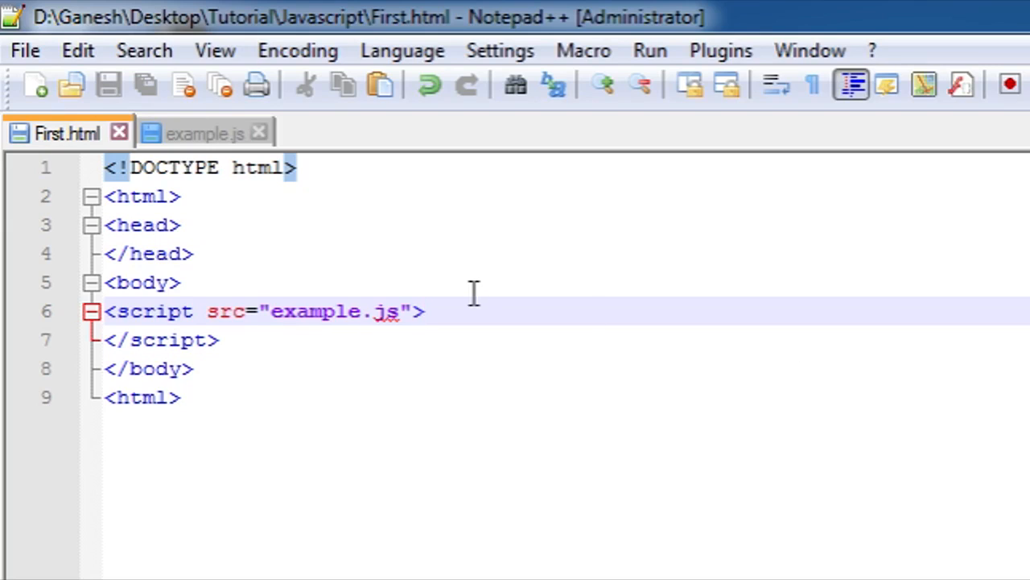
mouse_move(341, 247)
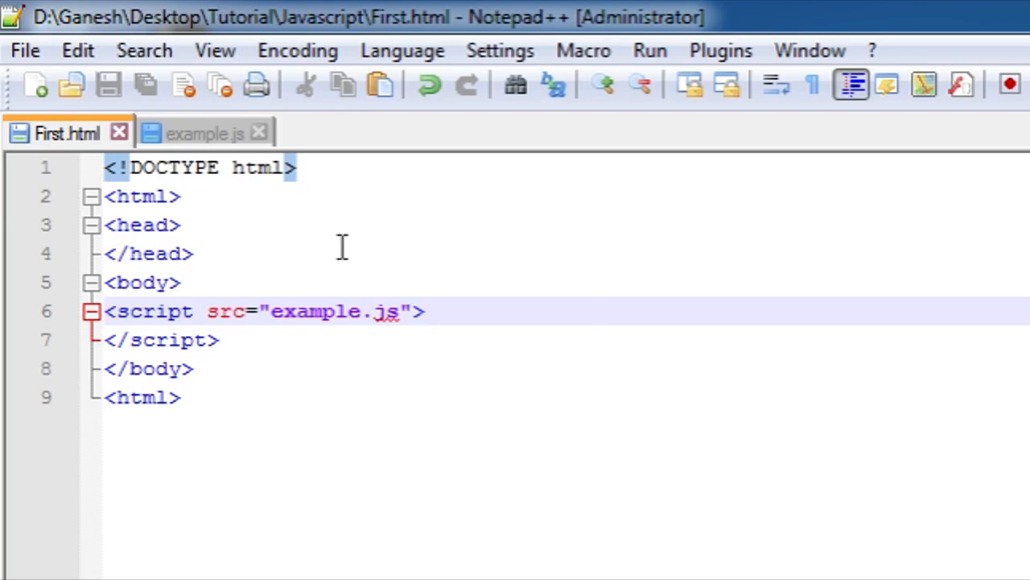
mouse_move(201, 133)
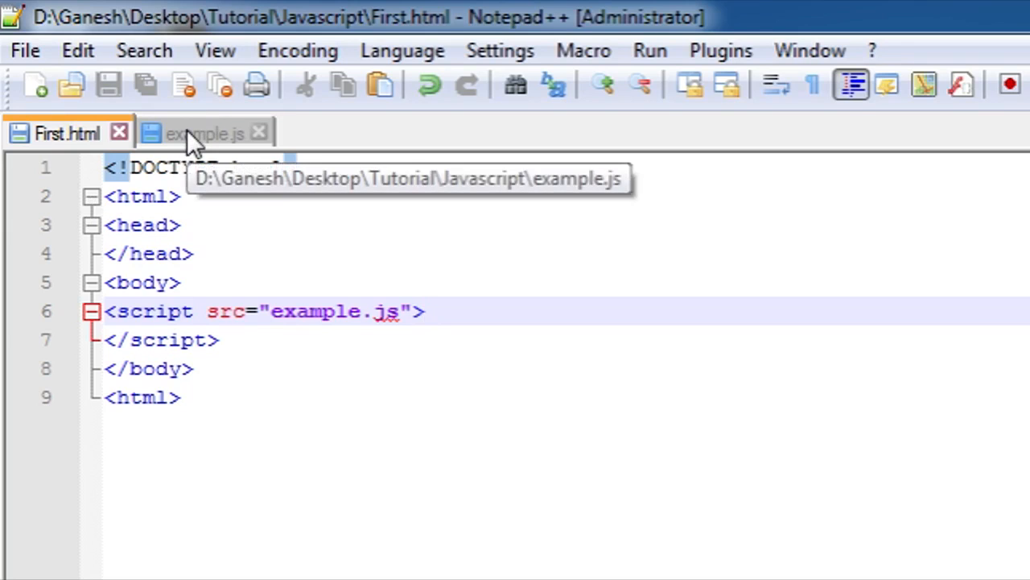
left_click(204, 133)
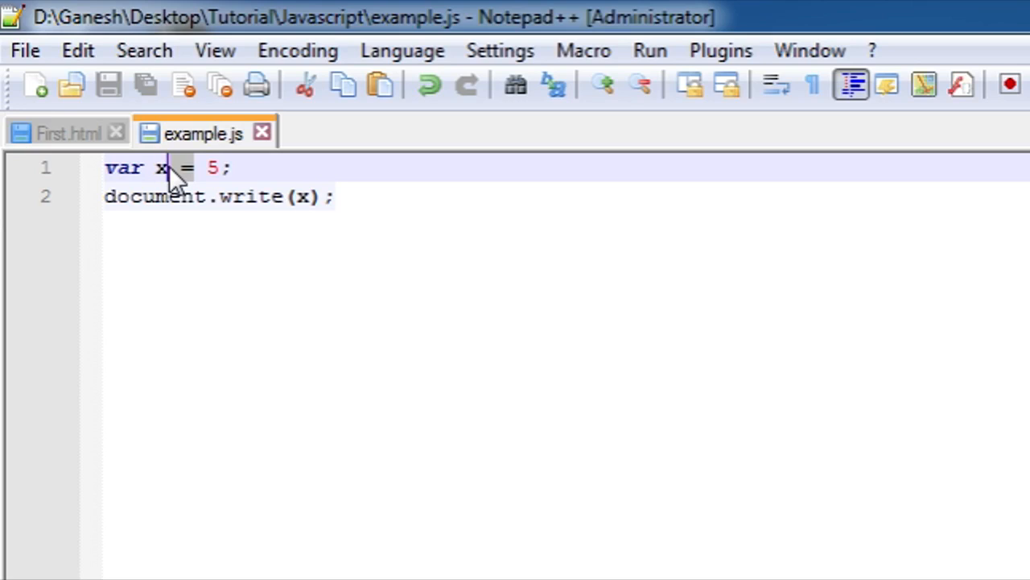
mouse_move(191, 176)
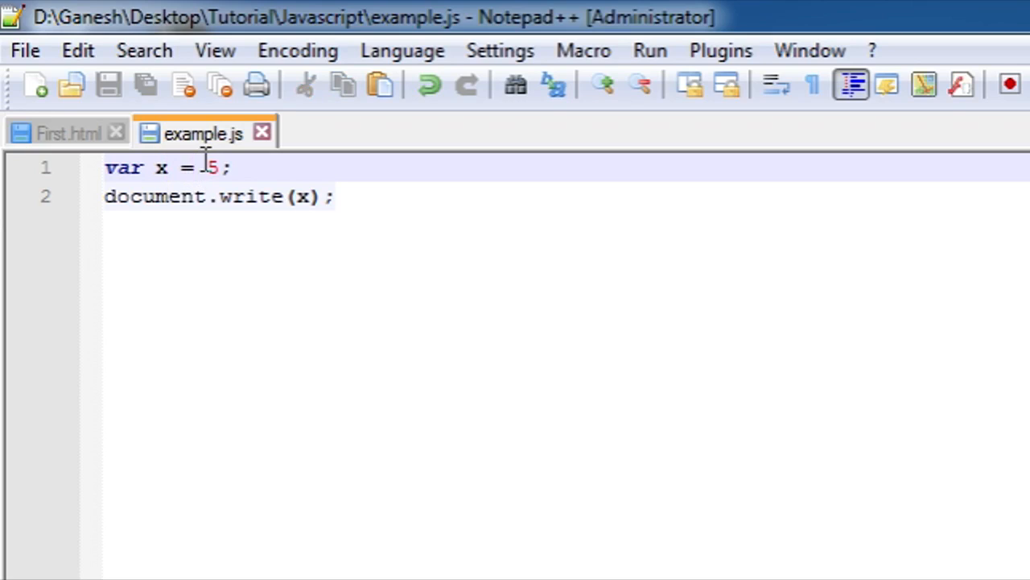
type("=")
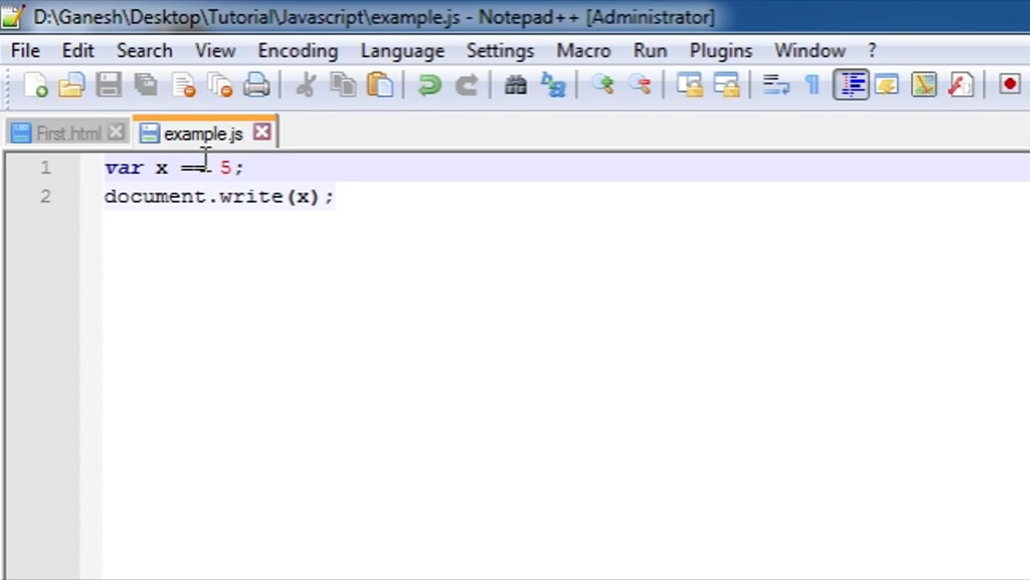
Insert && into line one of example.js, making it read var x && 5.
type("&&")
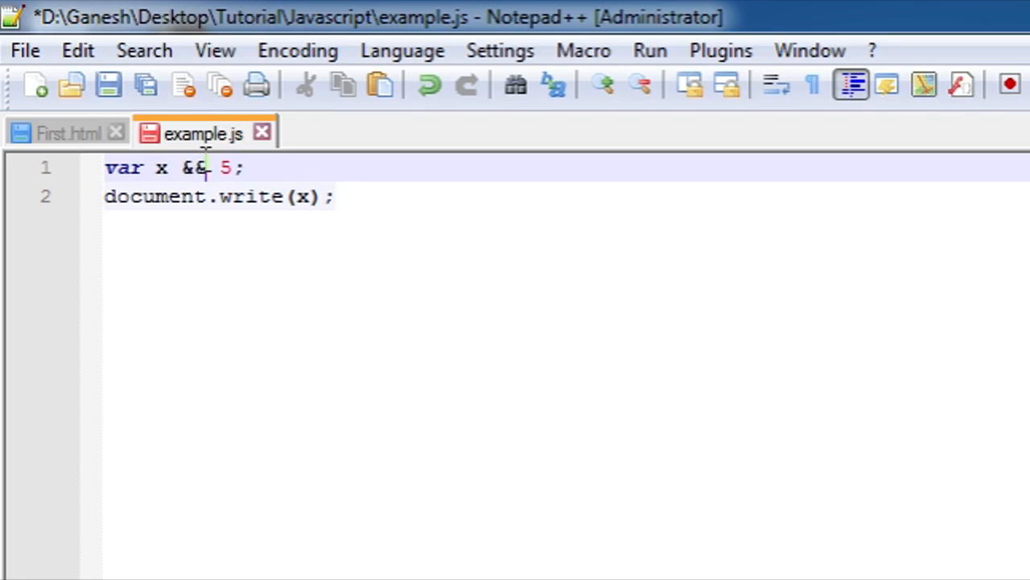
mouse_move(346, 196)
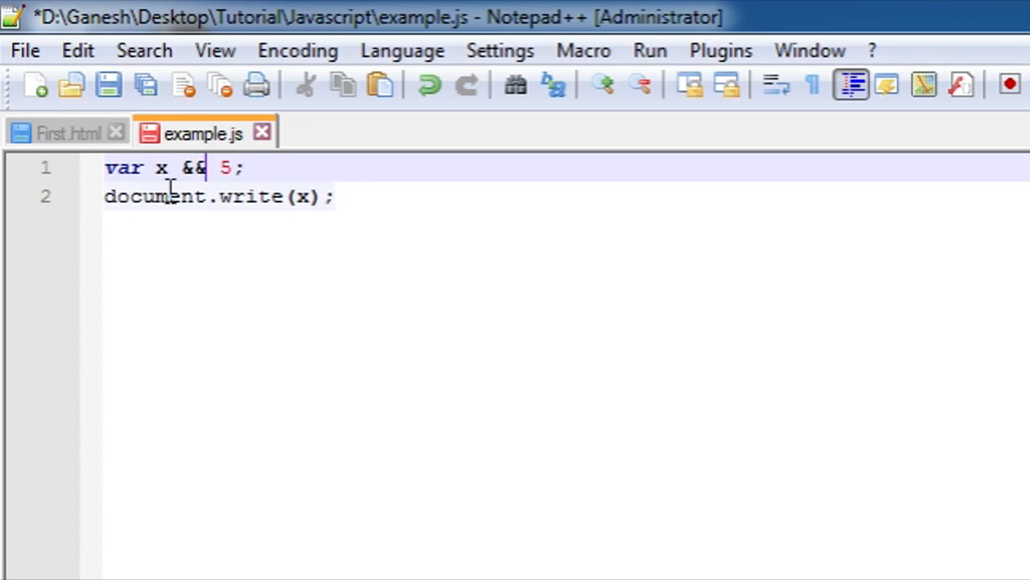
mouse_move(394, 214)
type("(4>2)&&(10<15")
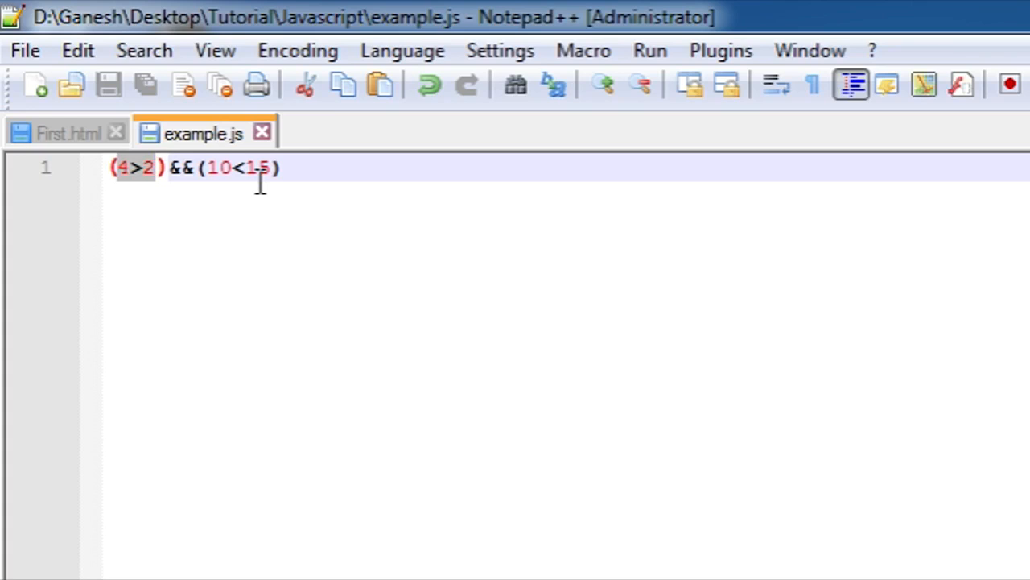
Write the s1 string variable and document.write(s1+s2) into example.js.
type("var s1 =")
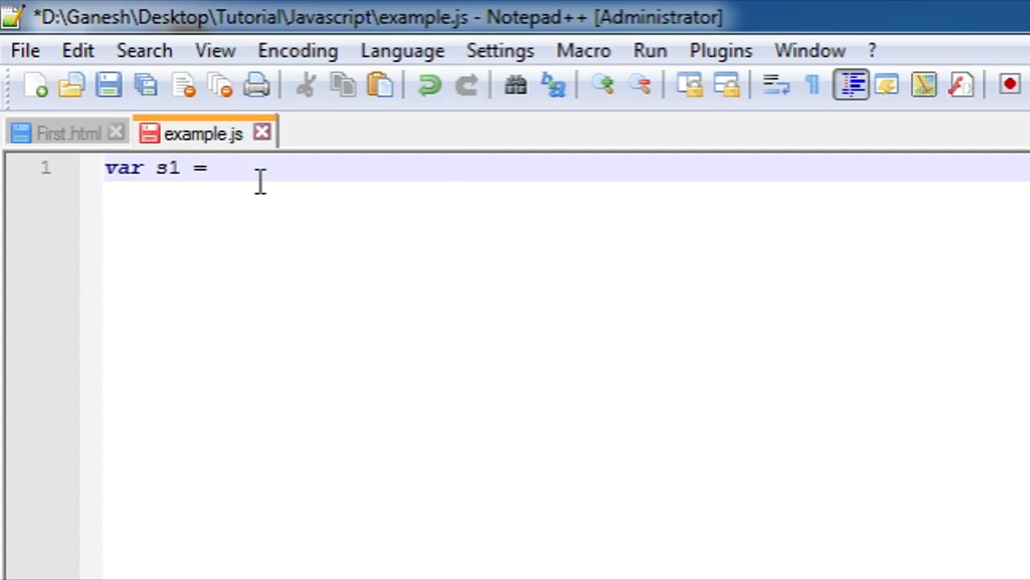
type("\"Ganesh\"")
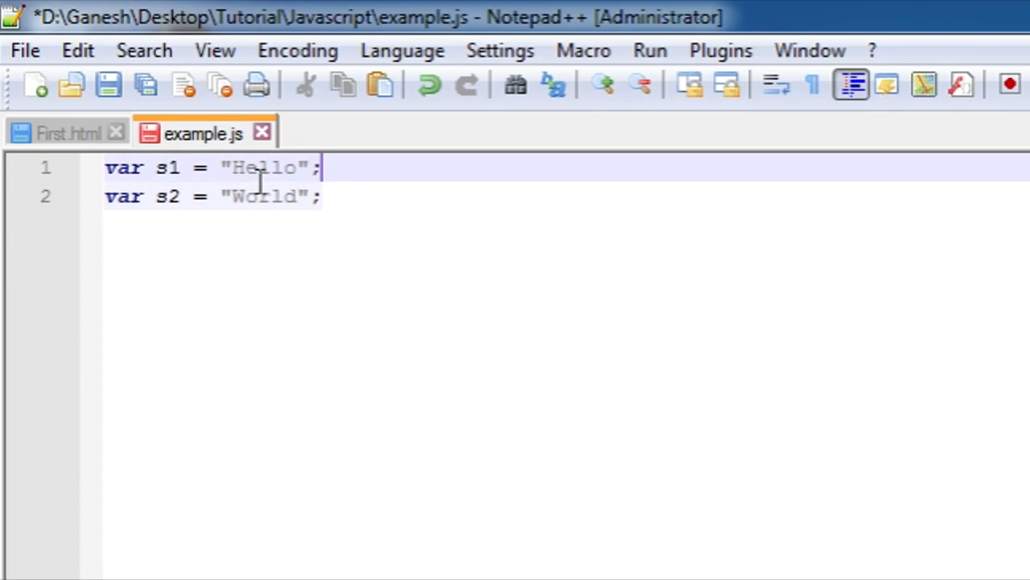
type("document.write")
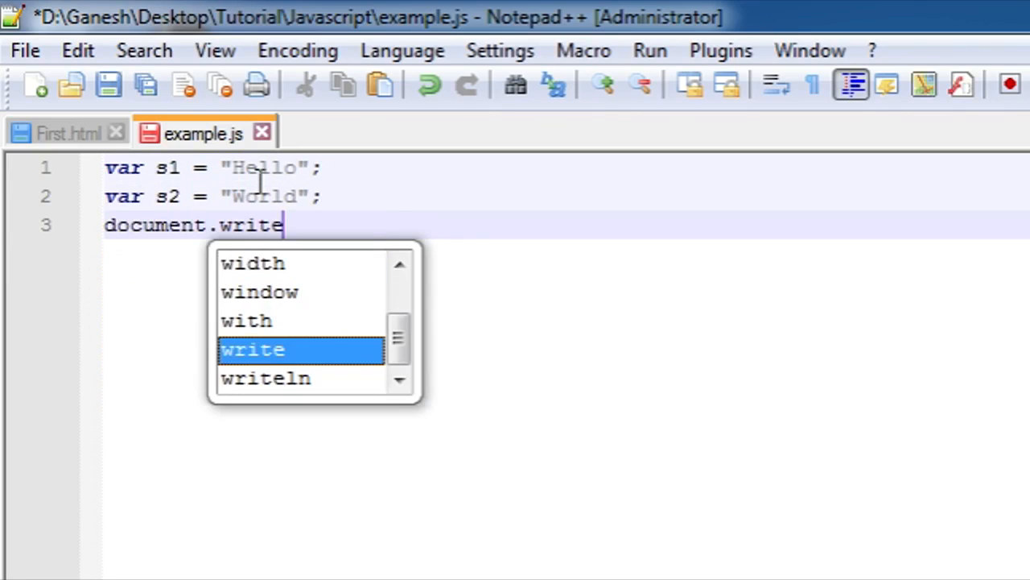
type("(s1+)")
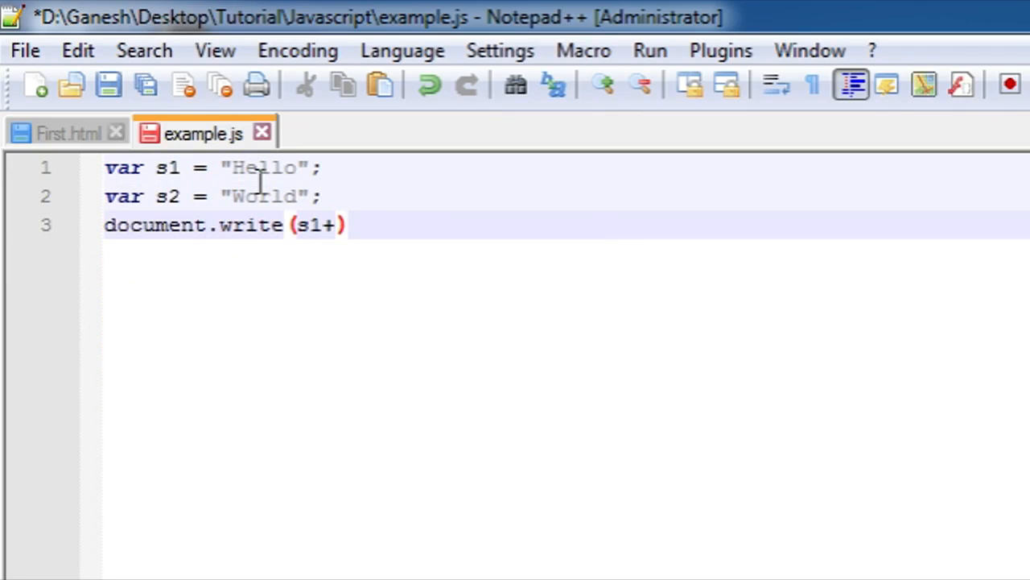
type("s2;")
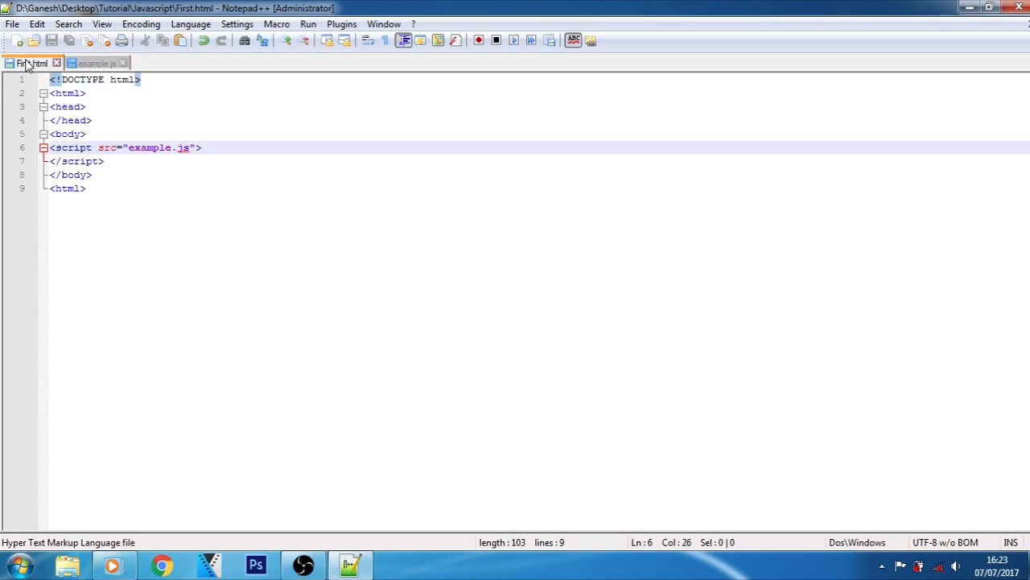
Launch First.html in Chrome and select the Hello and World output words.
left_click(307, 23)
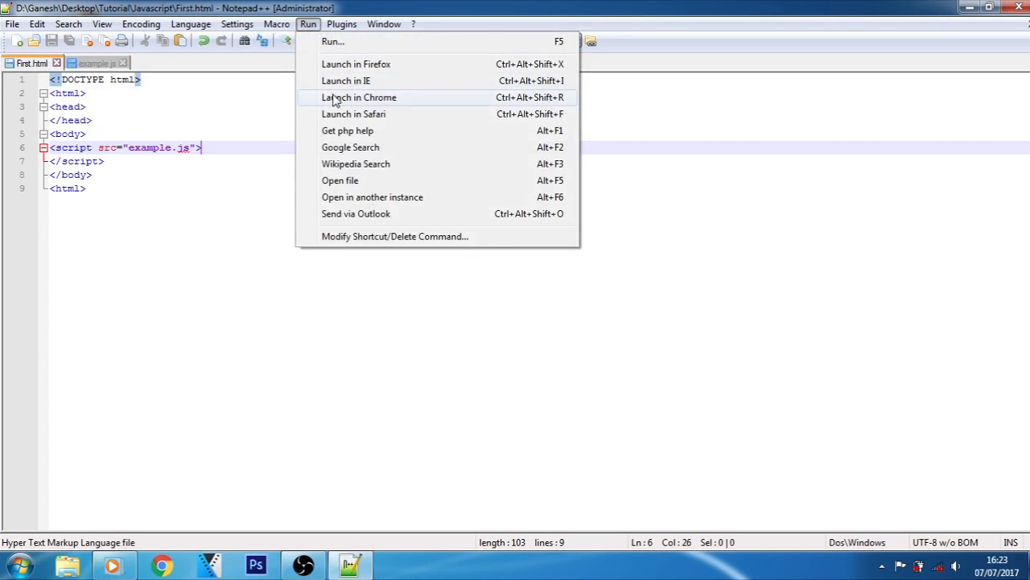
left_click(359, 96)
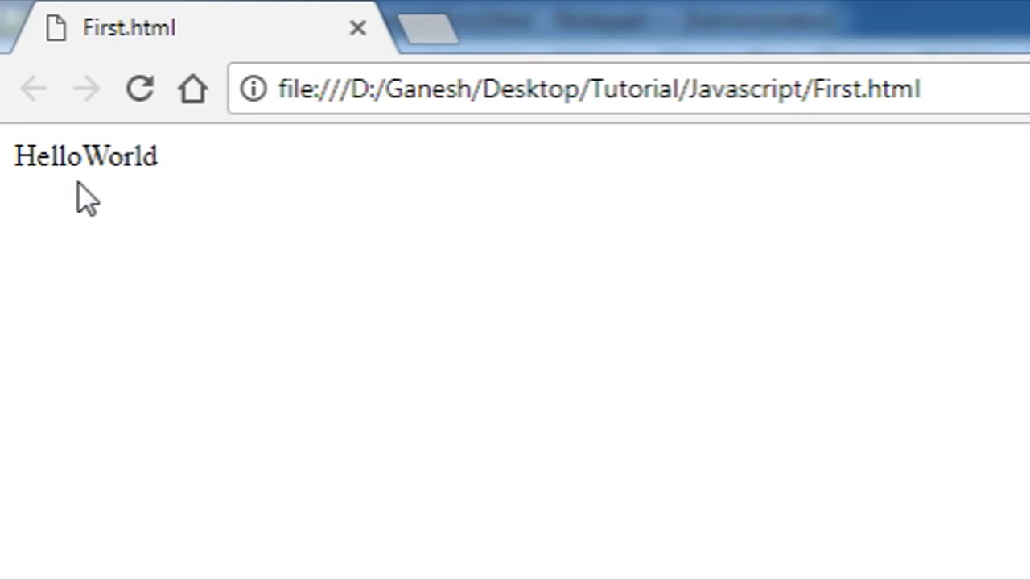
double_click(47, 155)
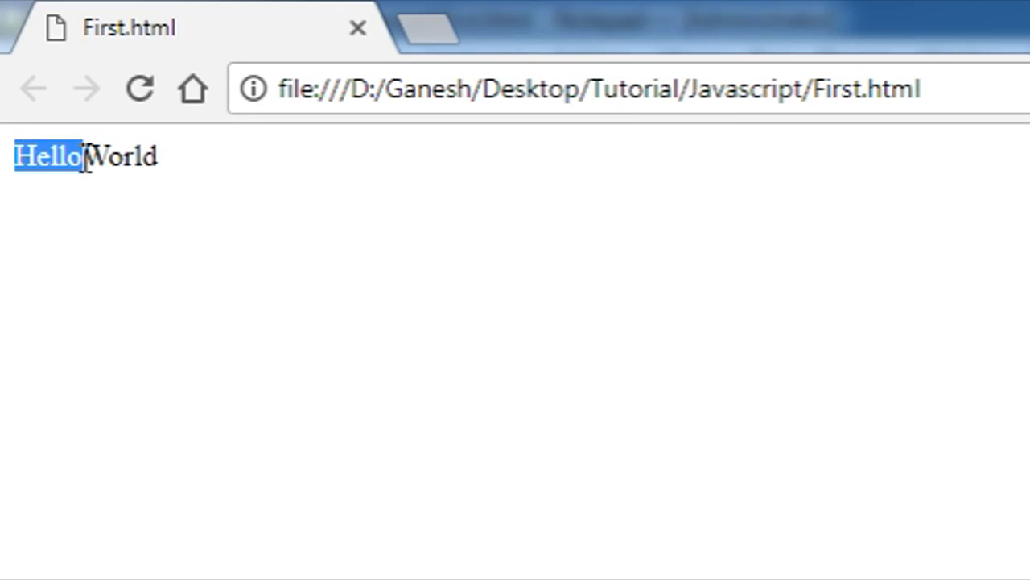
double_click(121, 156)
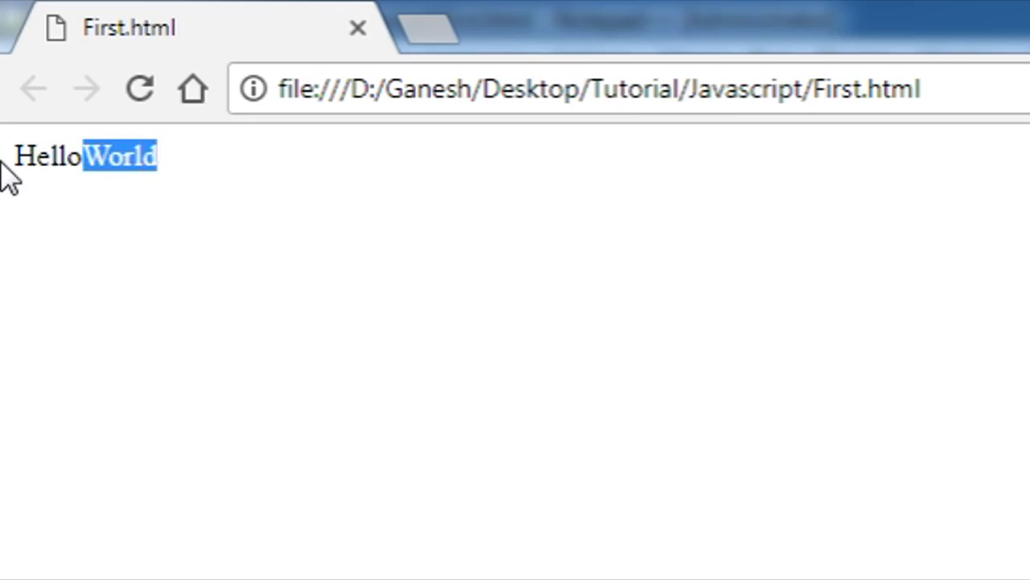